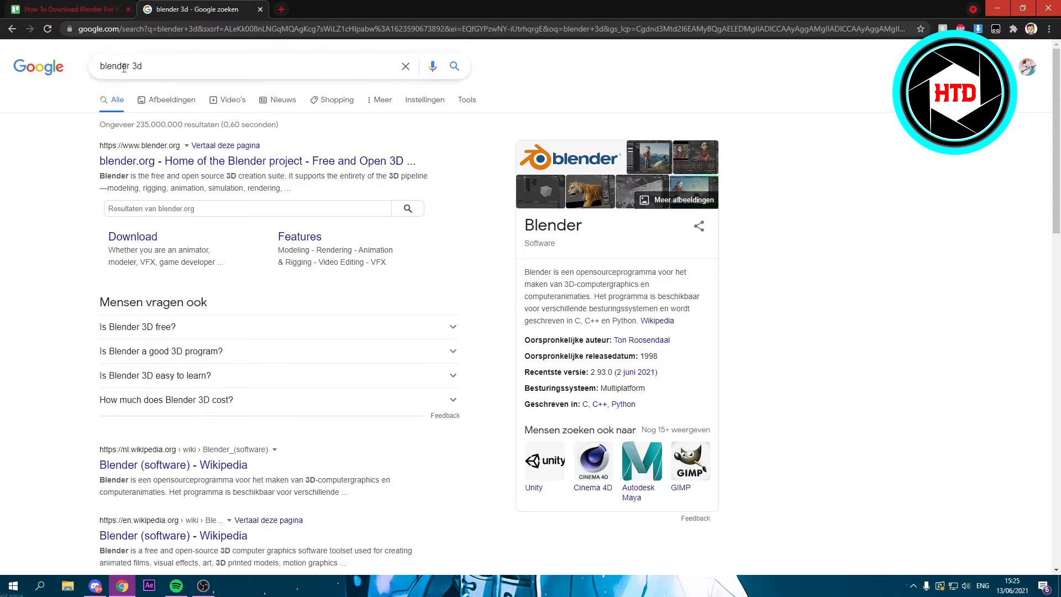
Follow the blender.org Download sitelink from the 'blender 3d' search results
{"action": "left_click", "coordinate": [236, 66]}
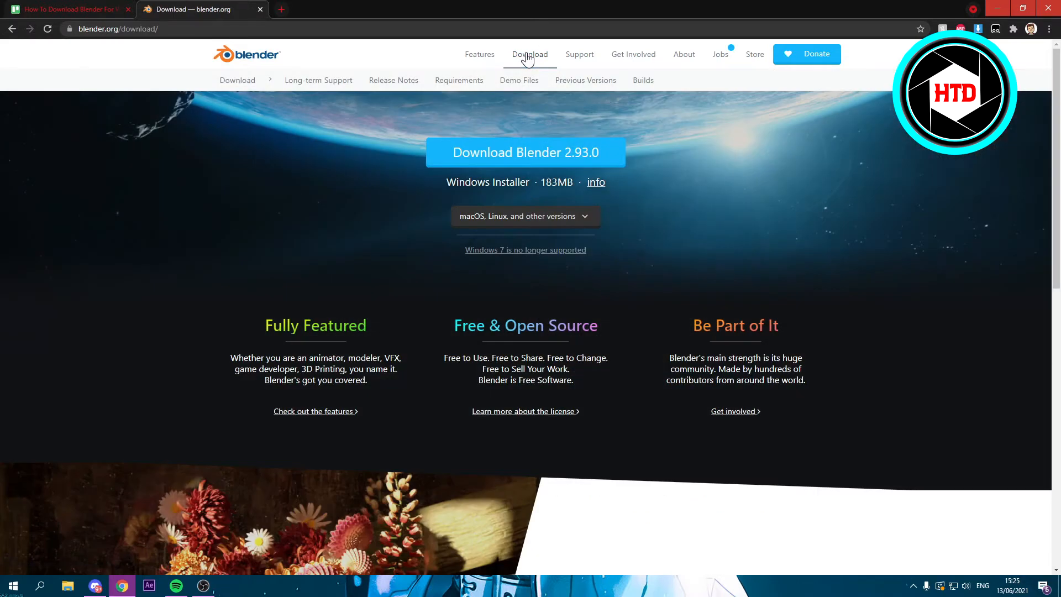
{"action": "mouse_move", "coordinate": [577, 224]}
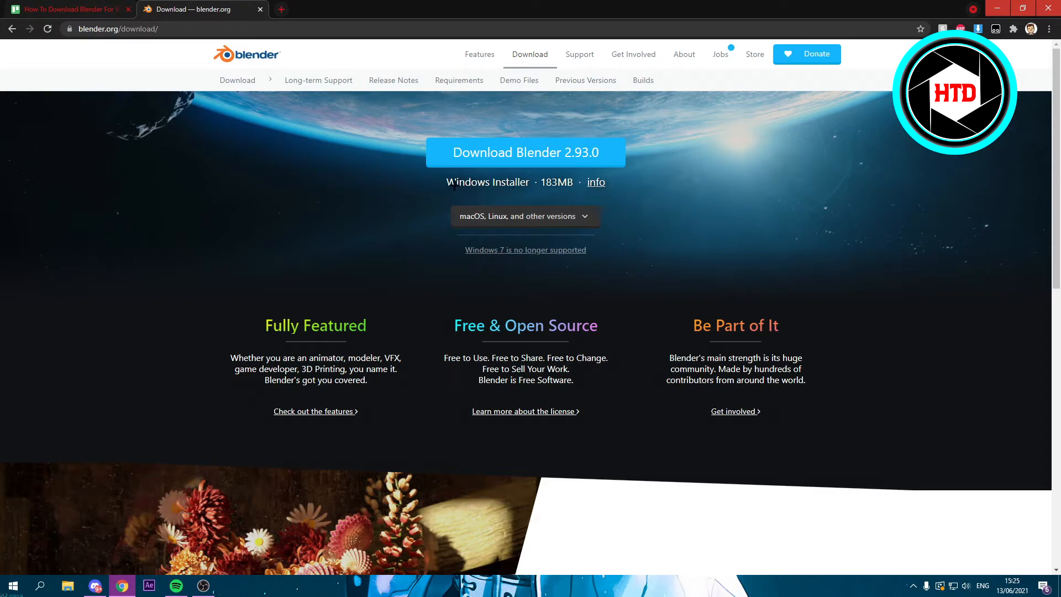
{"action": "left_click", "coordinate": [523, 215]}
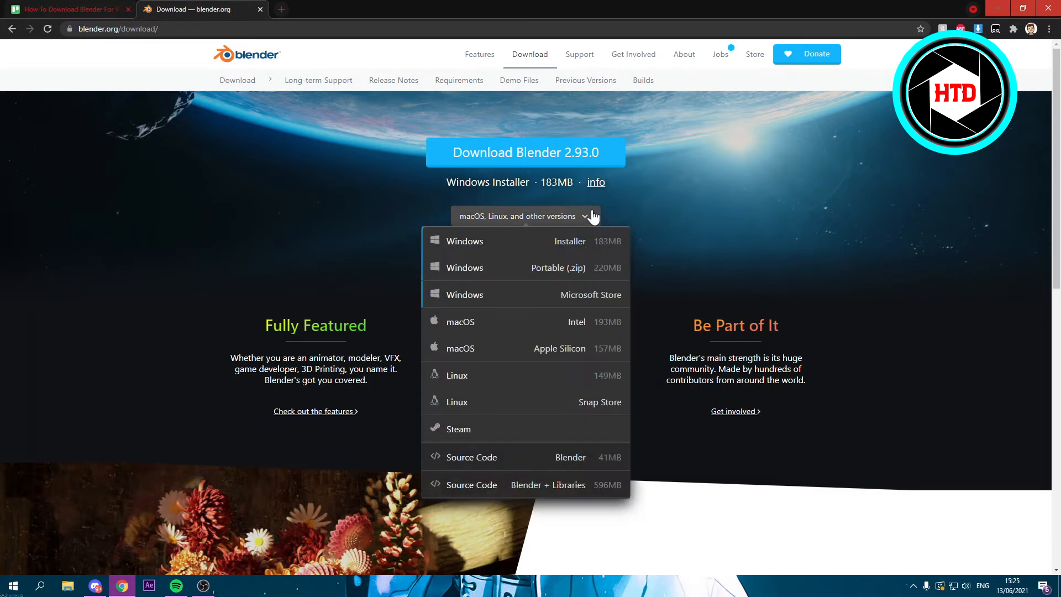
{"action": "mouse_move", "coordinate": [524, 332]}
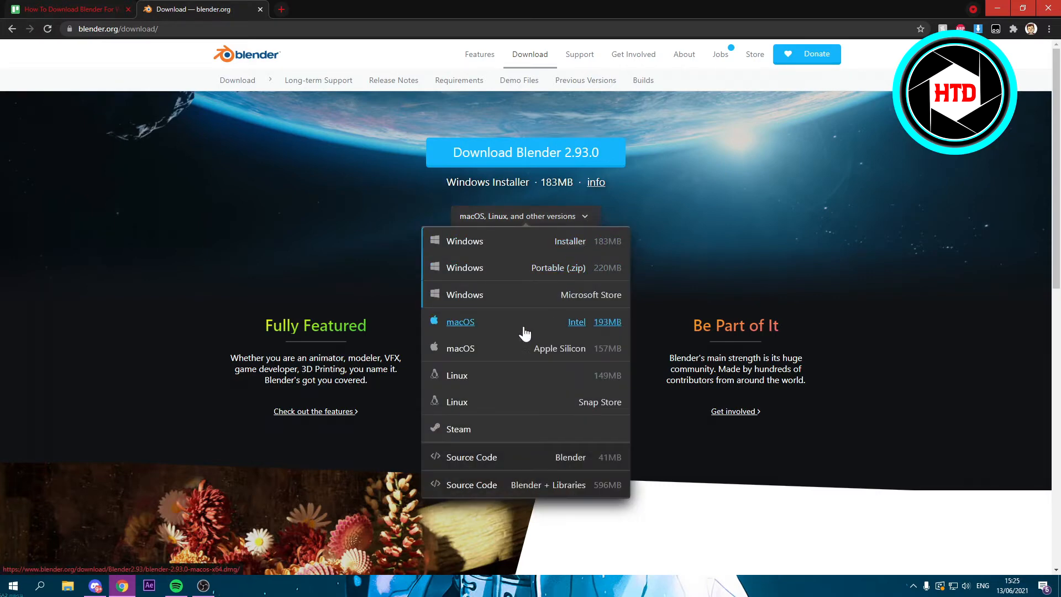
{"action": "mouse_move", "coordinate": [500, 382]}
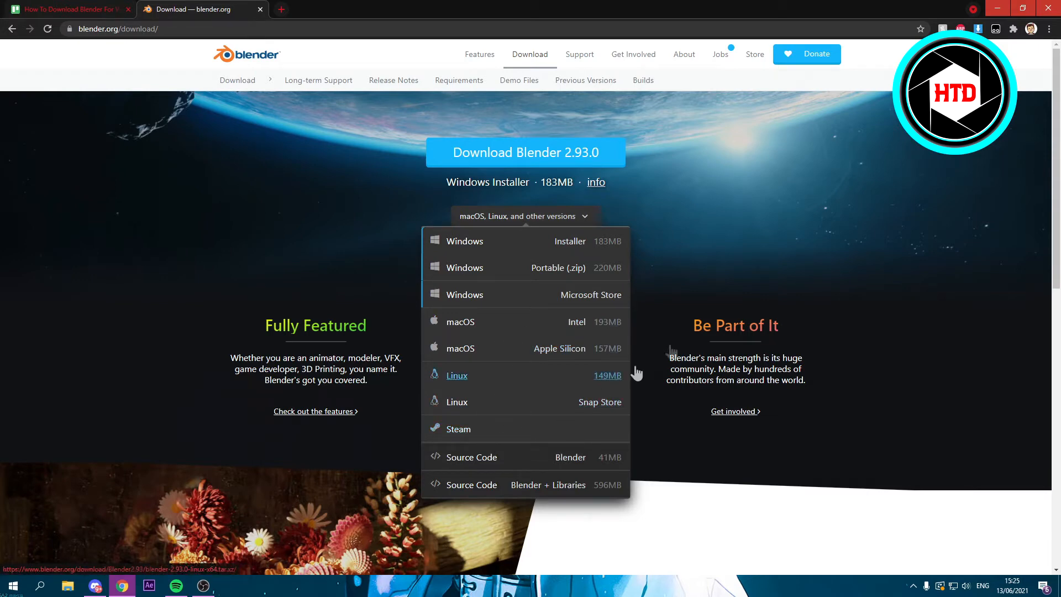
{"action": "left_click", "coordinate": [524, 215]}
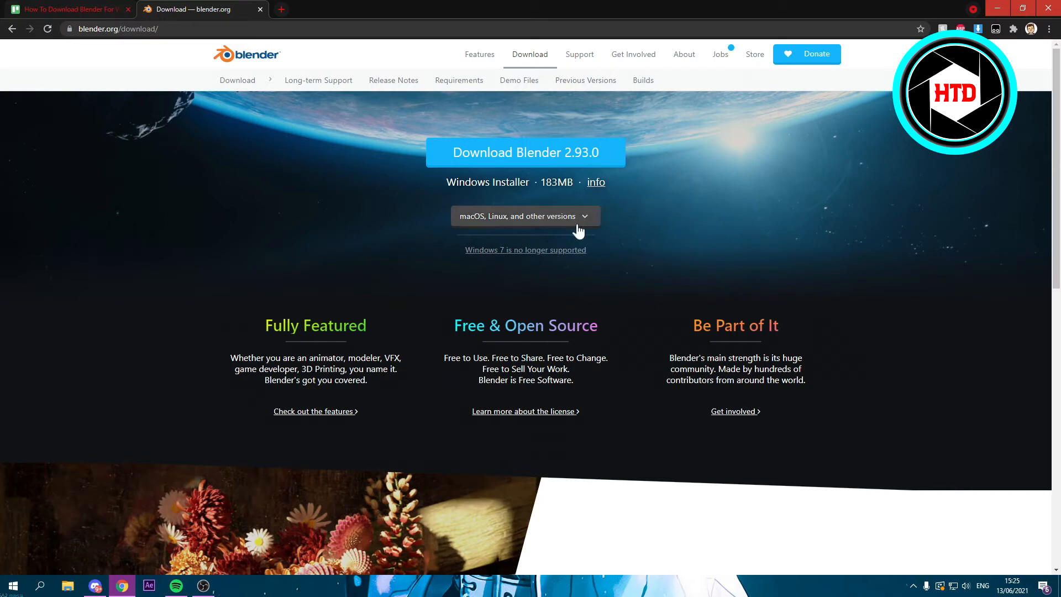
{"action": "mouse_move", "coordinate": [526, 185]}
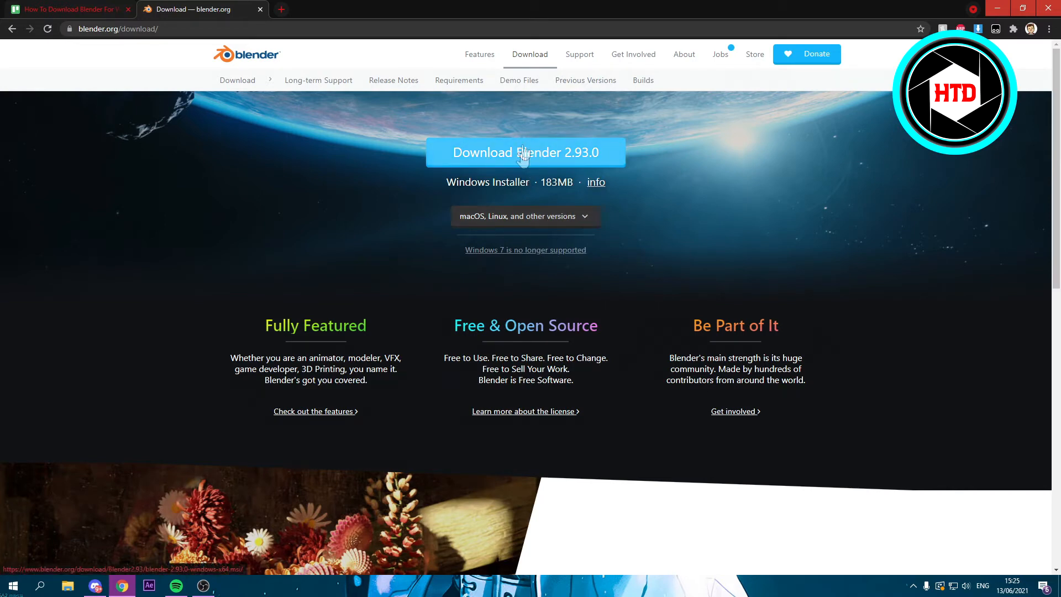
Download the Blender 2.93.0 Windows .msi, keep it despite Chrome's warning, and launch it
{"action": "left_click", "coordinate": [525, 153]}
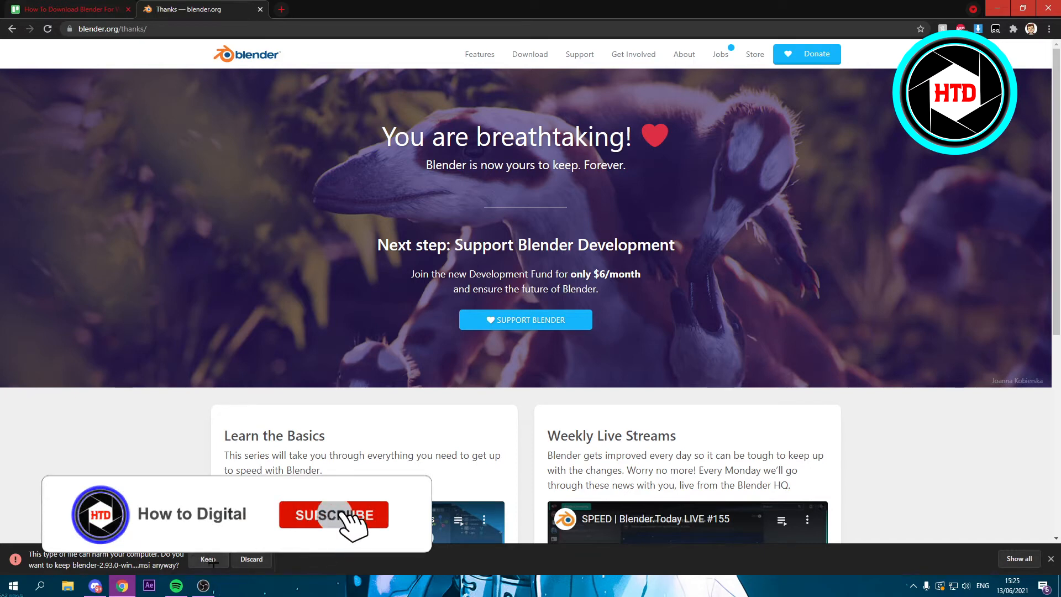
{"action": "left_click", "coordinate": [333, 515]}
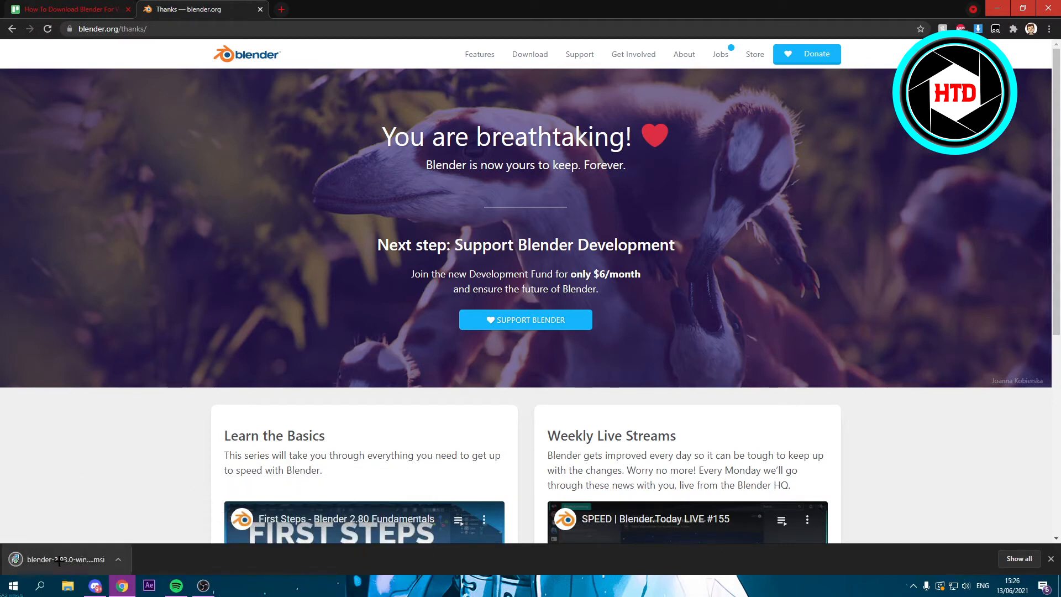
{"action": "left_click", "coordinate": [58, 559]}
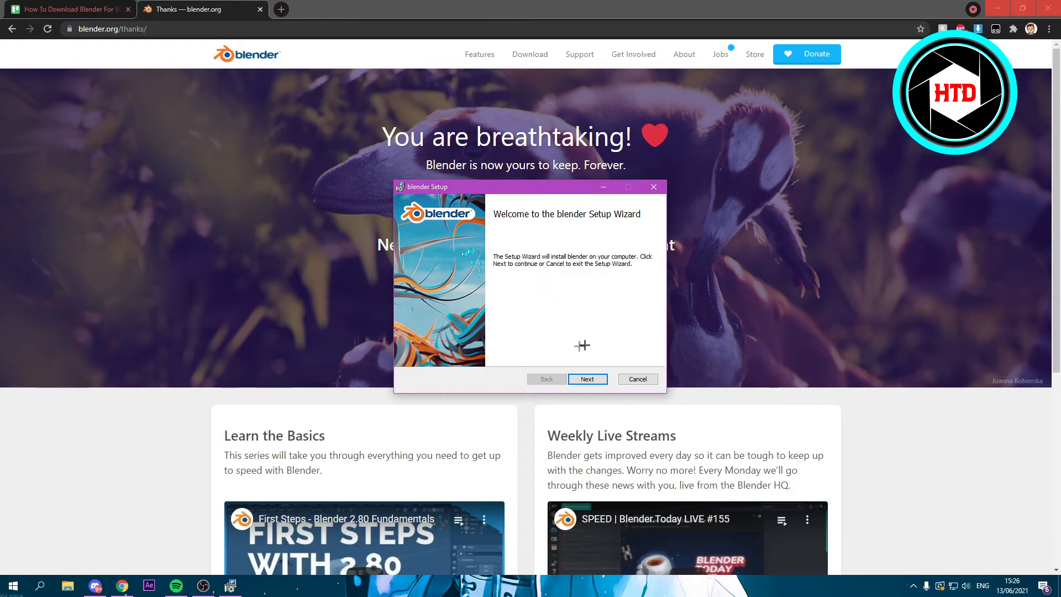
Pass the welcome screen and accept the GNU GPL license terms to reach Custom Setup
{"action": "left_click", "coordinate": [587, 378]}
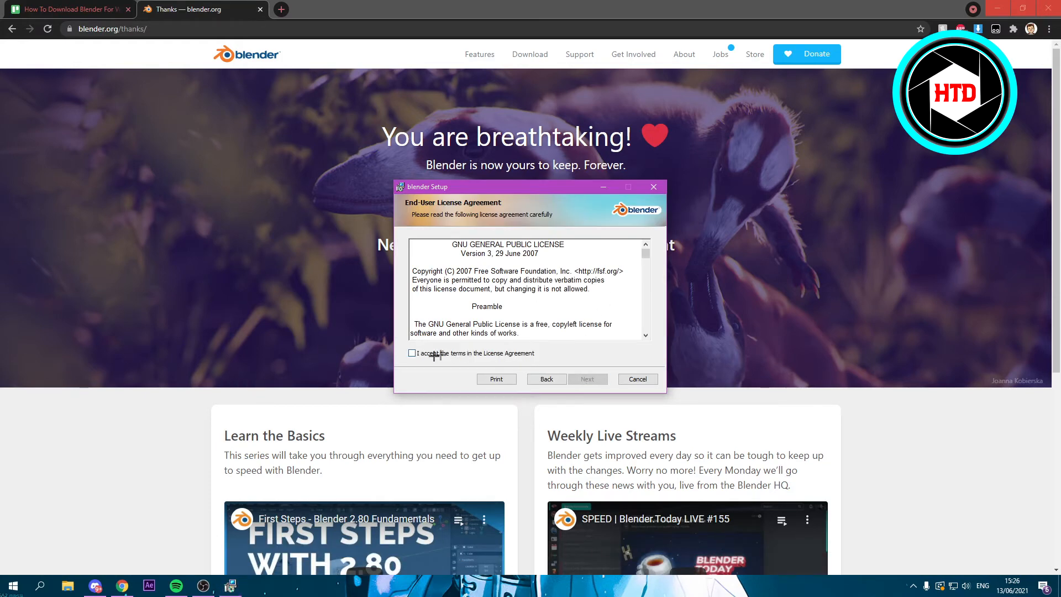
{"action": "left_click", "coordinate": [412, 353]}
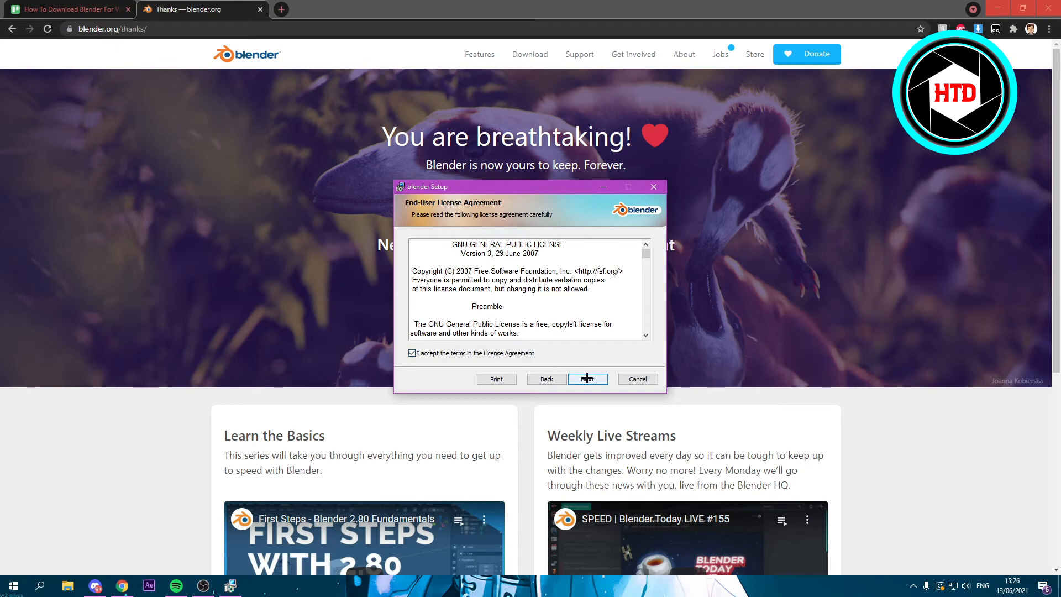
{"action": "left_click", "coordinate": [587, 378]}
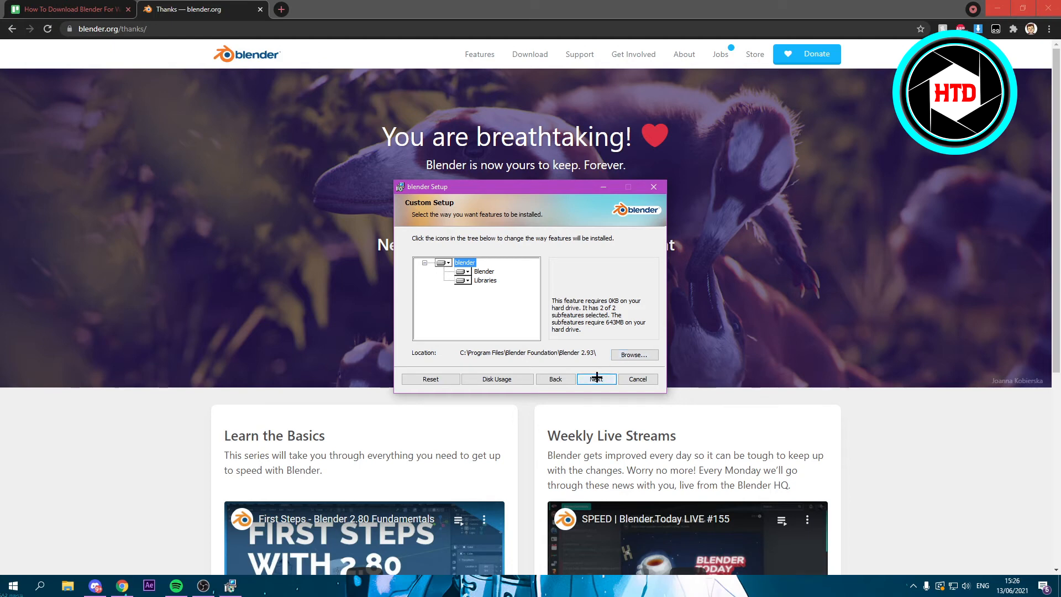
Keep the default features and location, then cancel at Ready to Install and confirm
{"action": "left_click", "coordinate": [596, 378]}
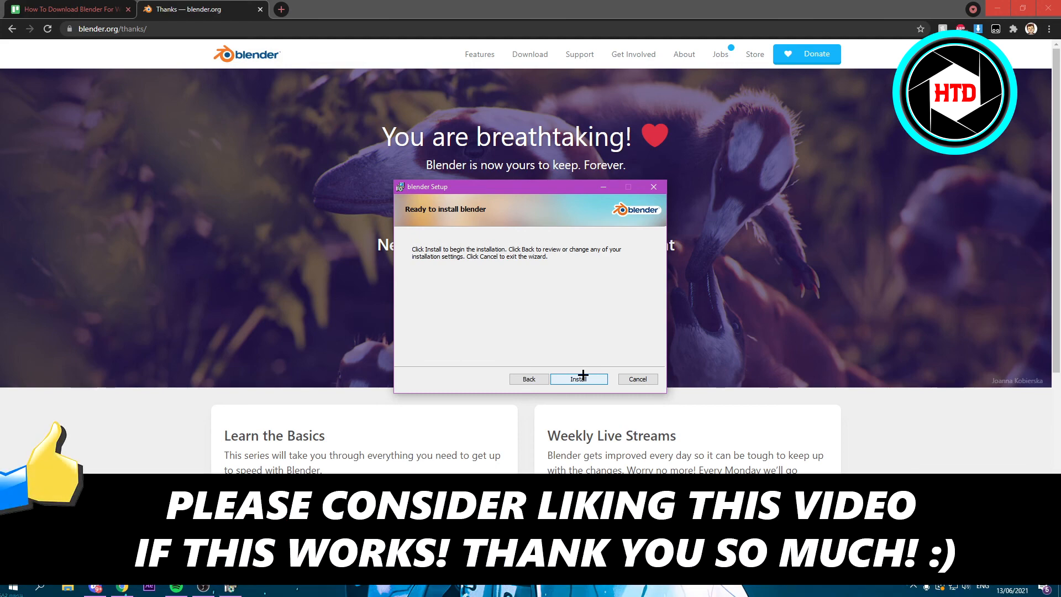
{"action": "left_click", "coordinate": [637, 378]}
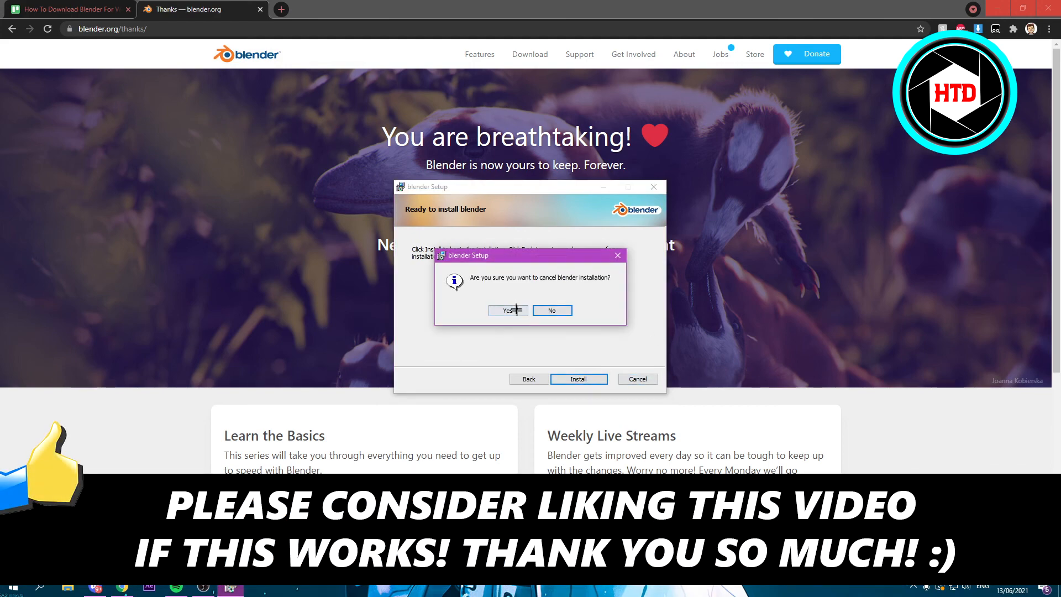
{"action": "left_click", "coordinate": [507, 309]}
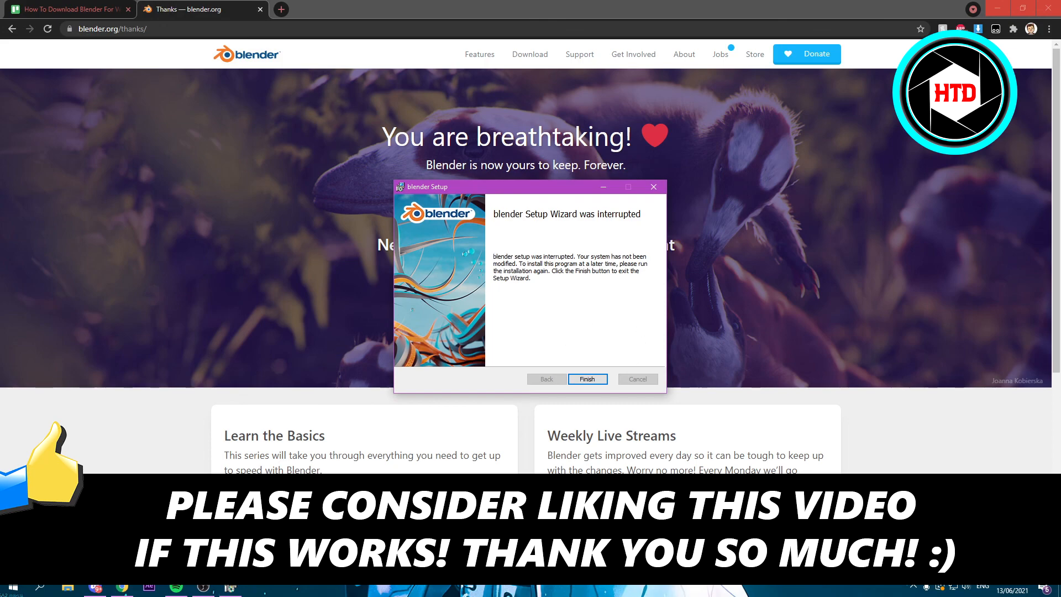